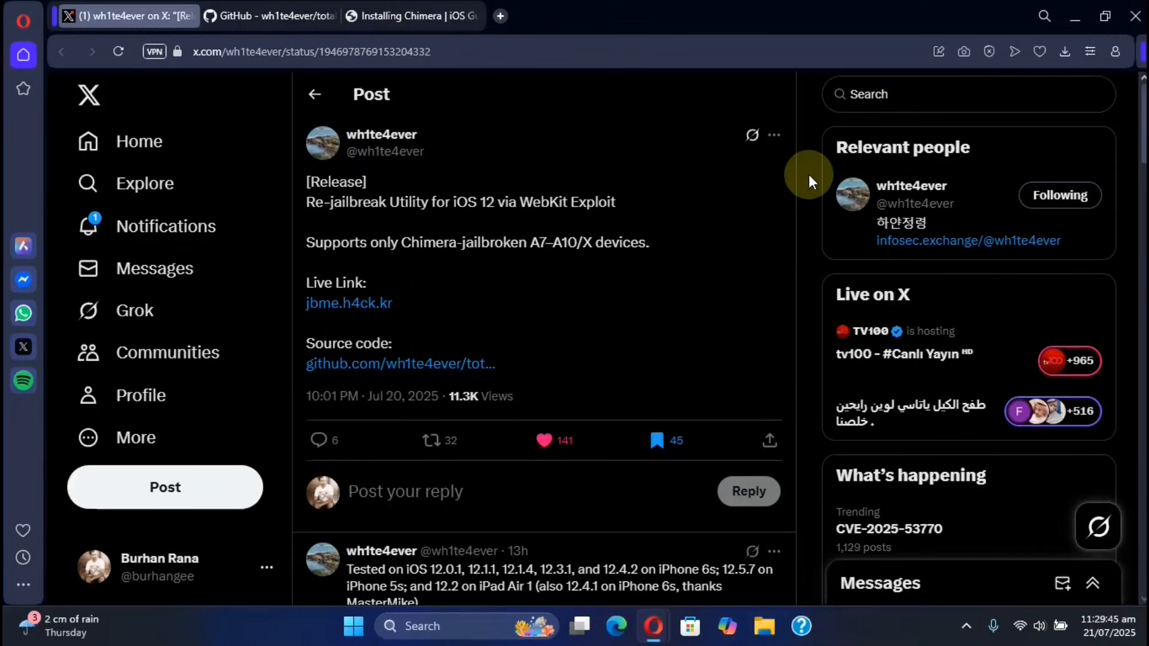
mouse_move(692, 276)
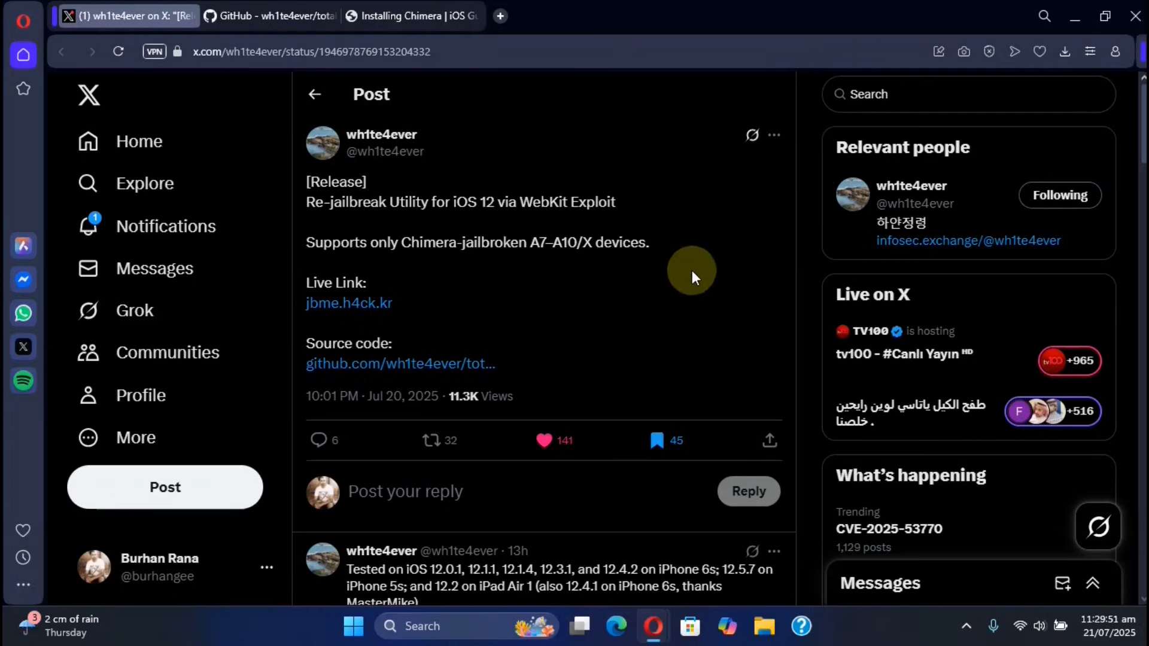
mouse_move(808, 218)
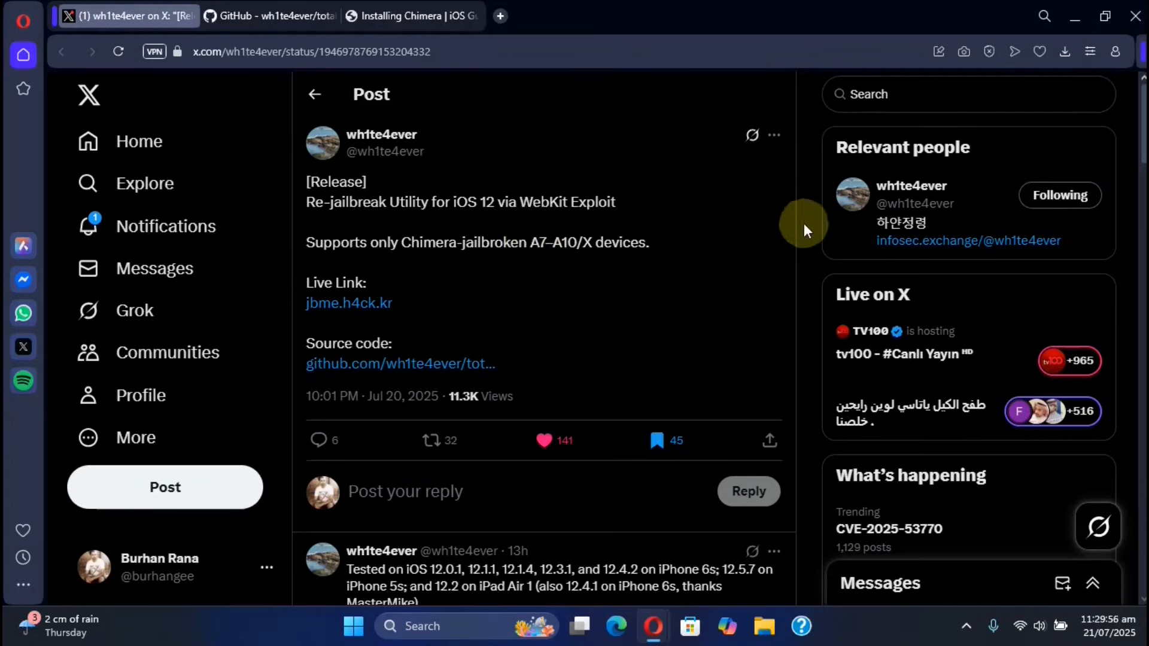
mouse_move(571, 251)
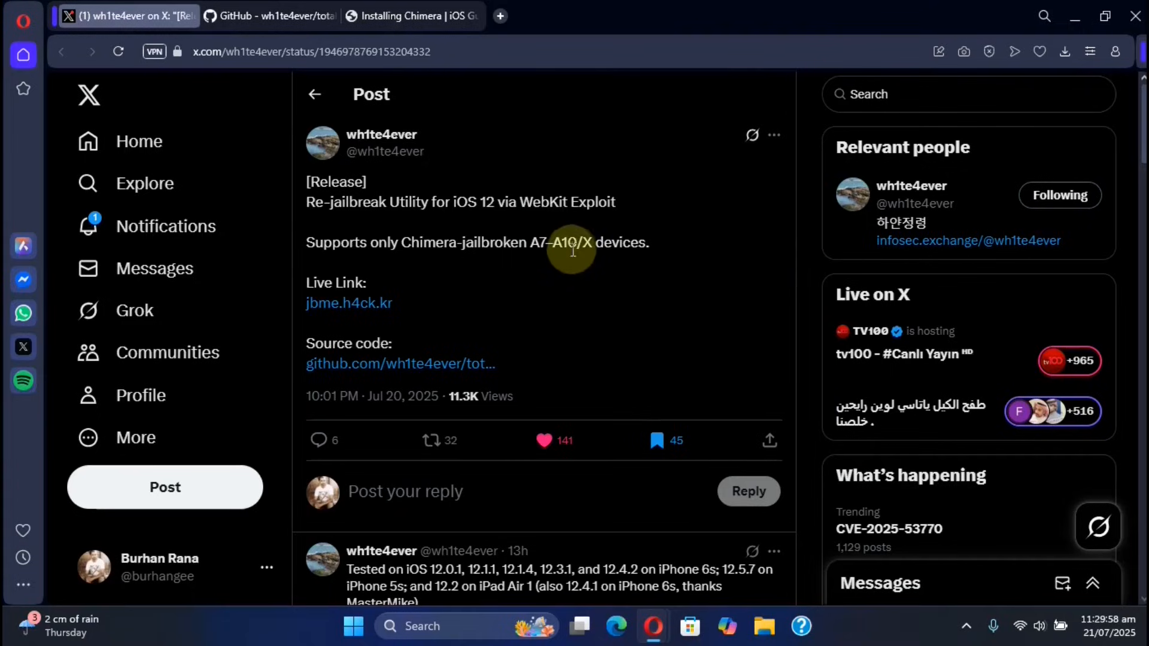
mouse_move(812, 204)
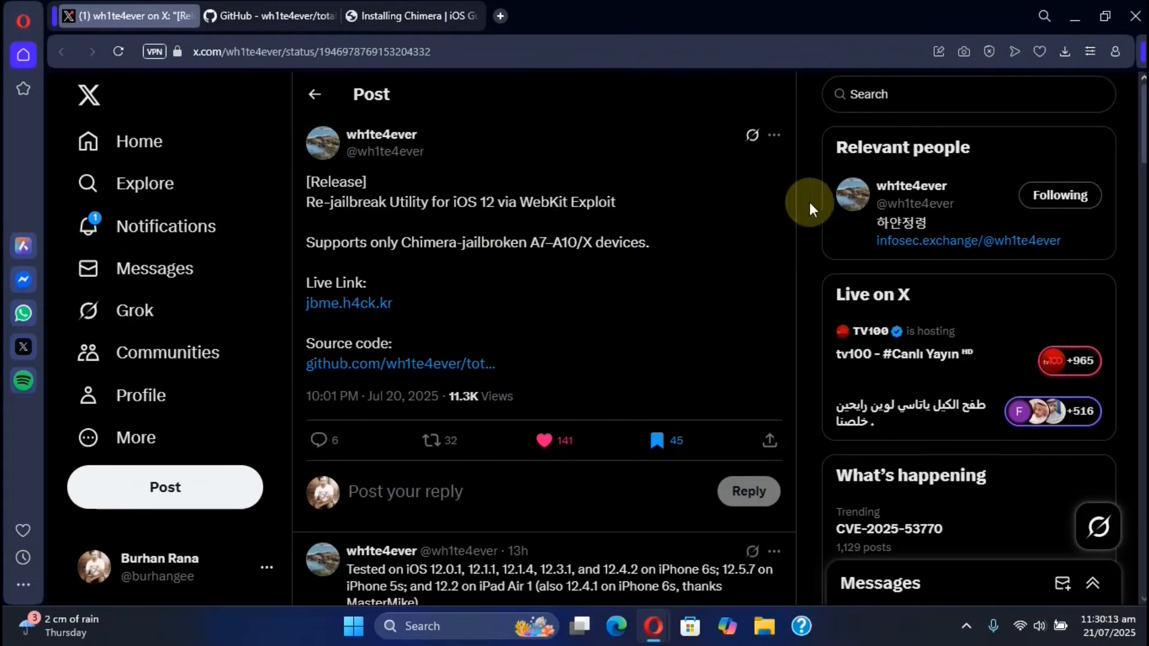
mouse_move(318, 241)
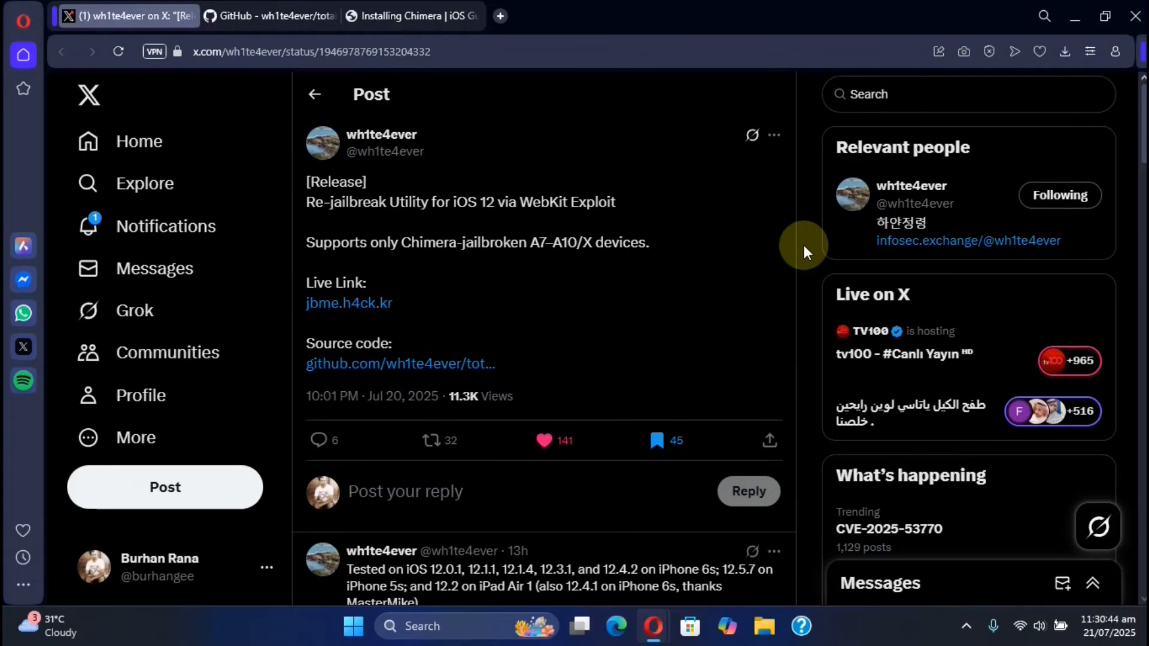
mouse_move(394, 381)
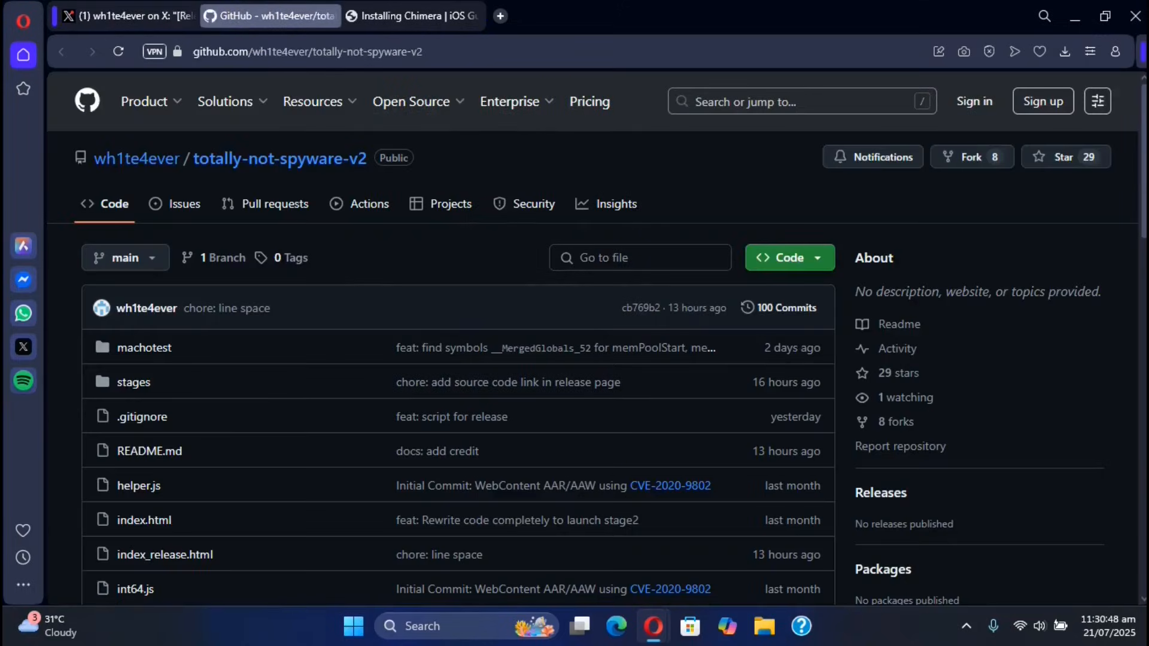
Step: Scroll the totally-not-spyware-v2 GitHub README down to its Credits section
scroll(down, 3)
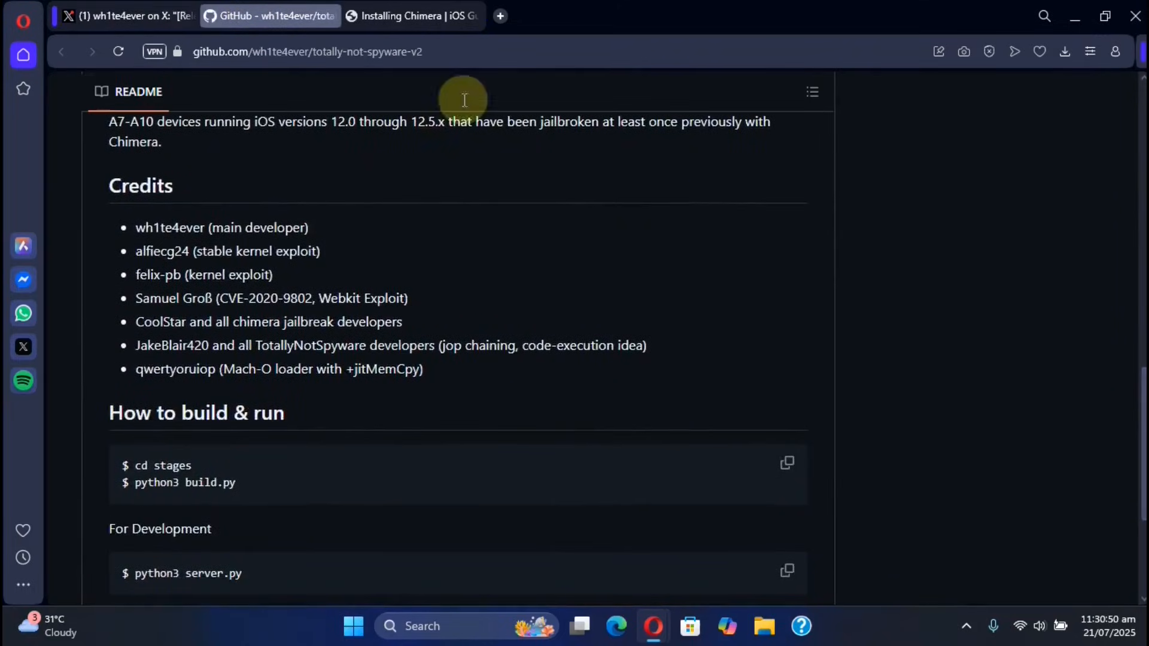
Step: Read the Installing Chimera guide's TotallyNotSpyware-v2 rejailbreak section, then move to the mirrored iPhone
click(410, 16)
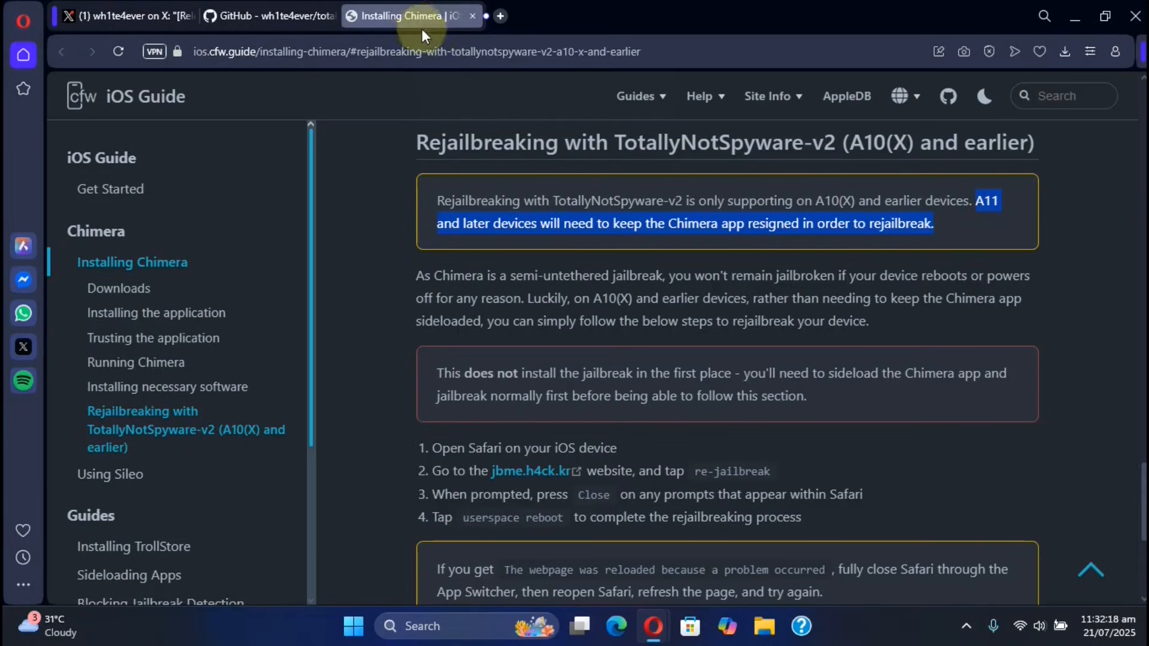
mouse_move(1119, 311)
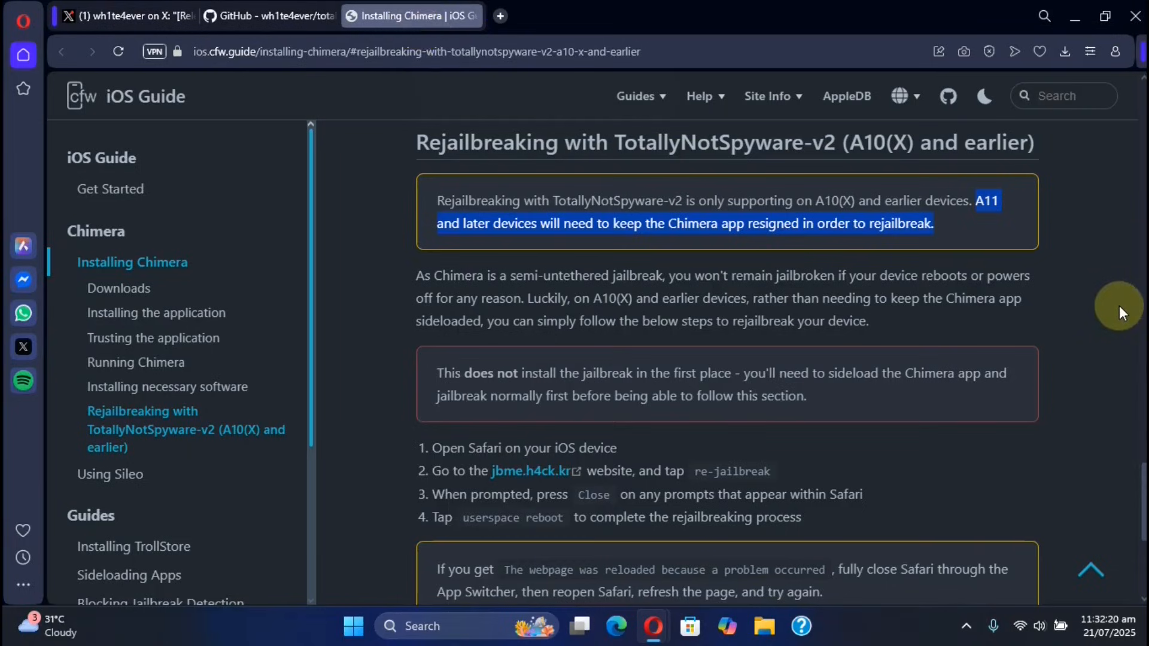
mouse_move(998, 214)
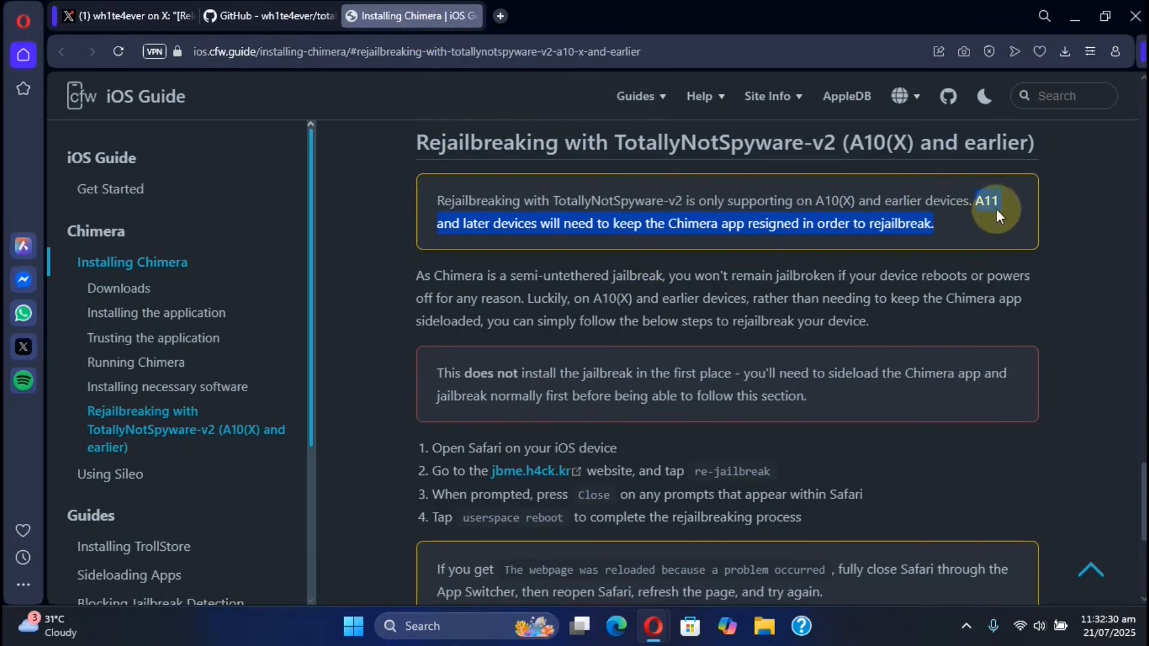
mouse_move(1072, 278)
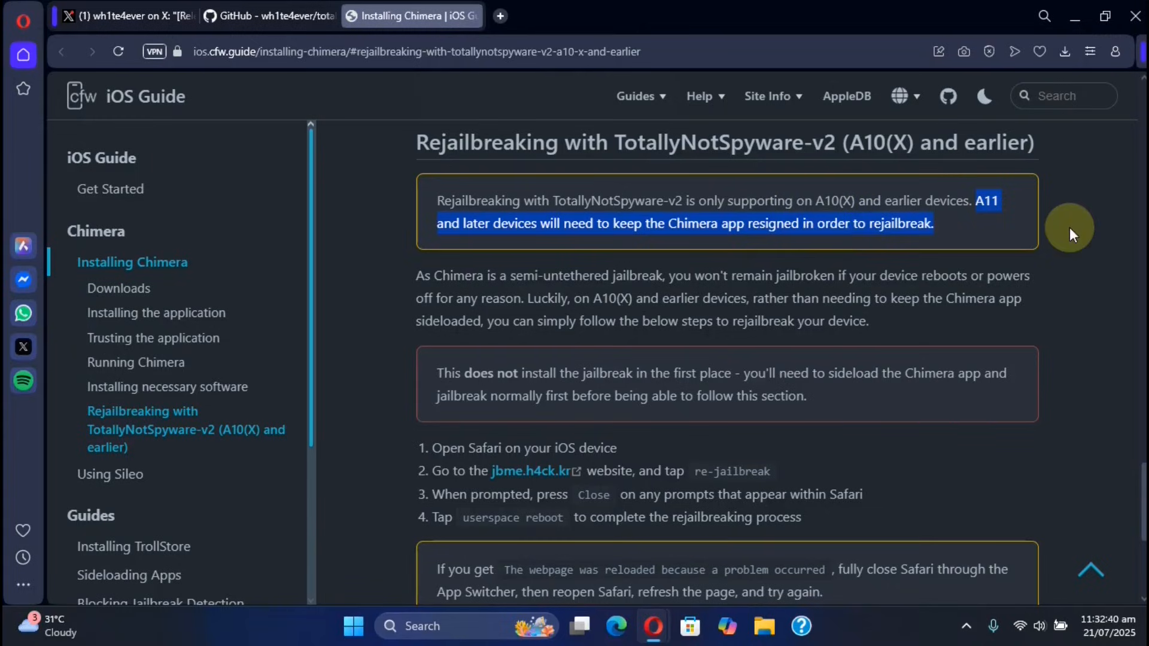
mouse_move(883, 201)
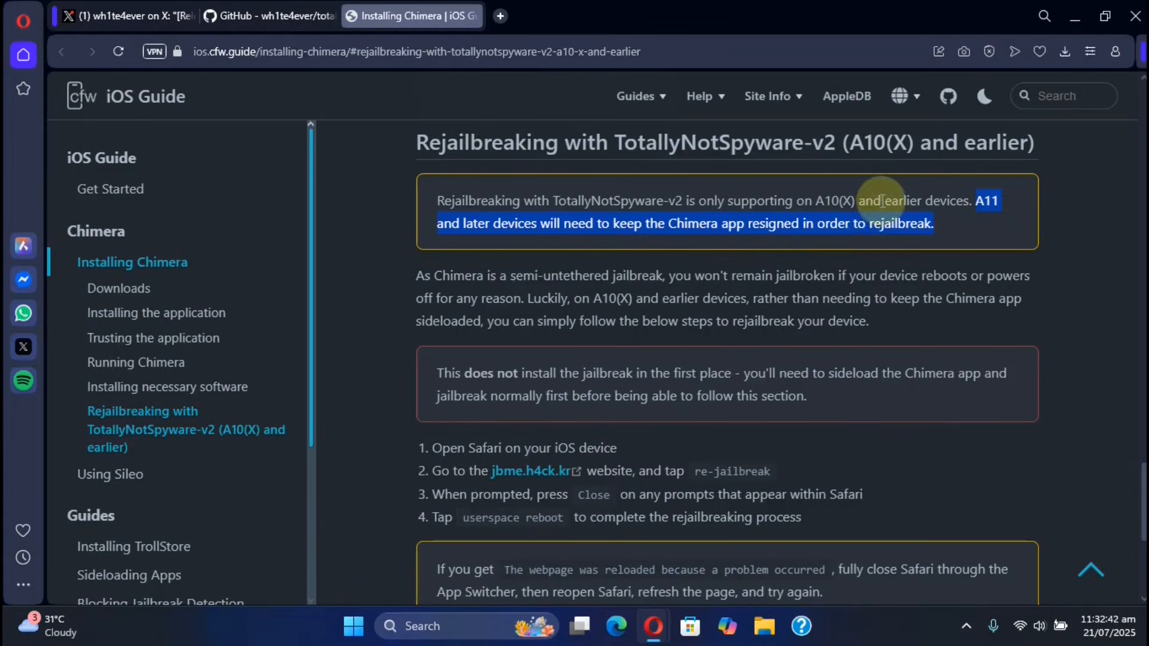
mouse_move(1095, 214)
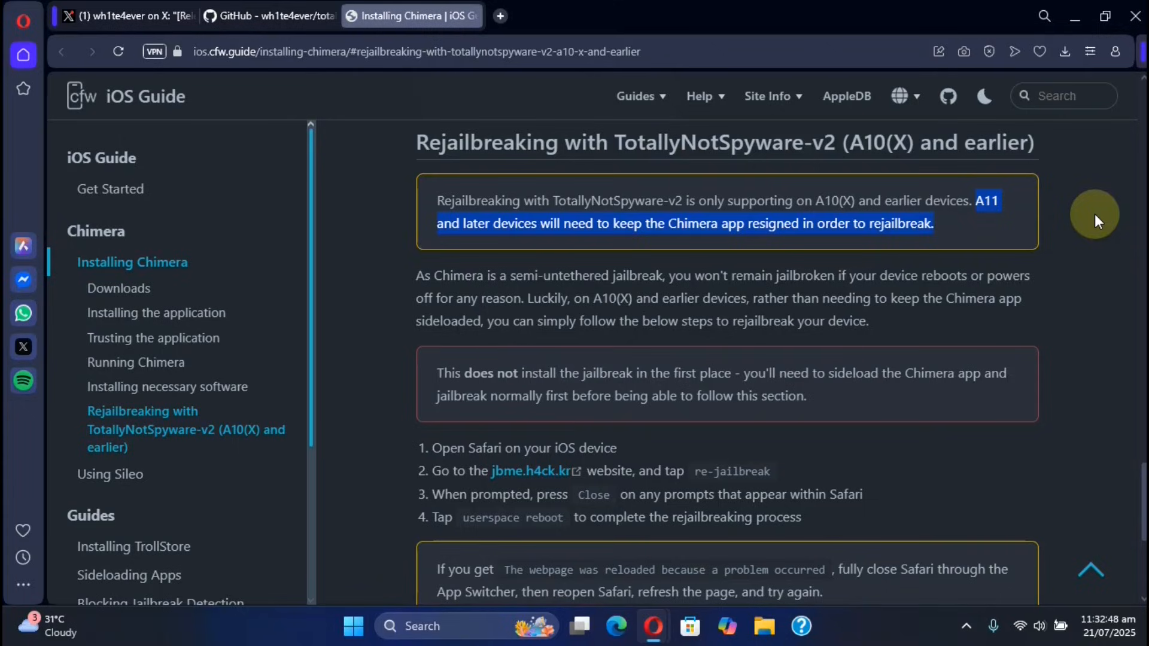
mouse_move(651, 255)
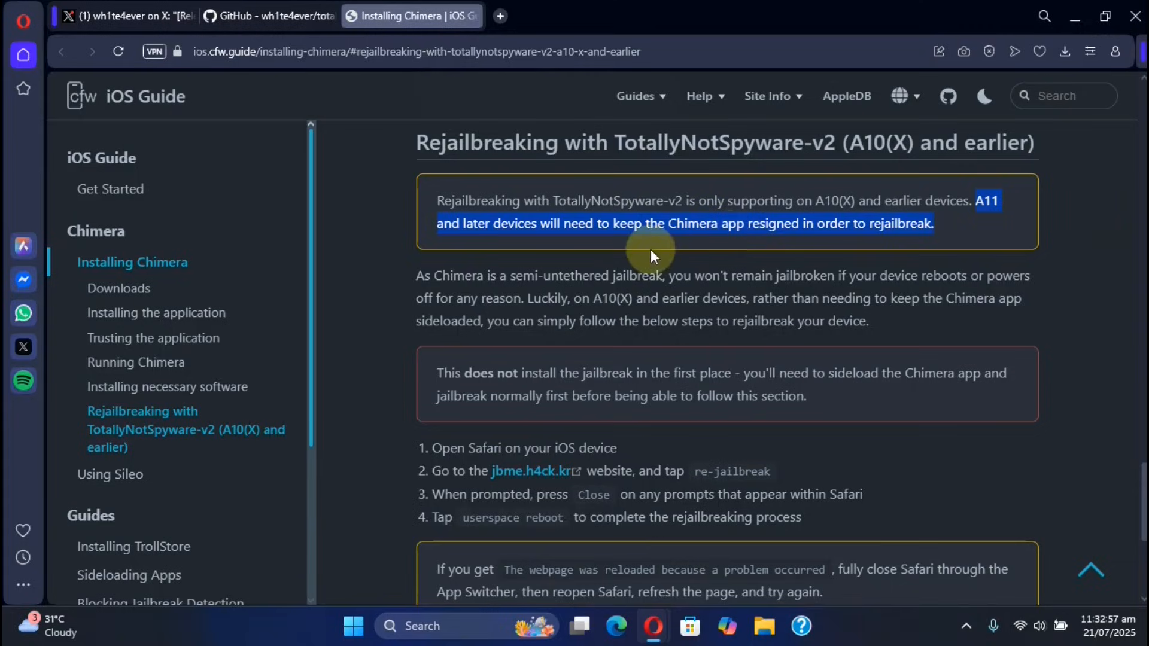
mouse_move(921, 259)
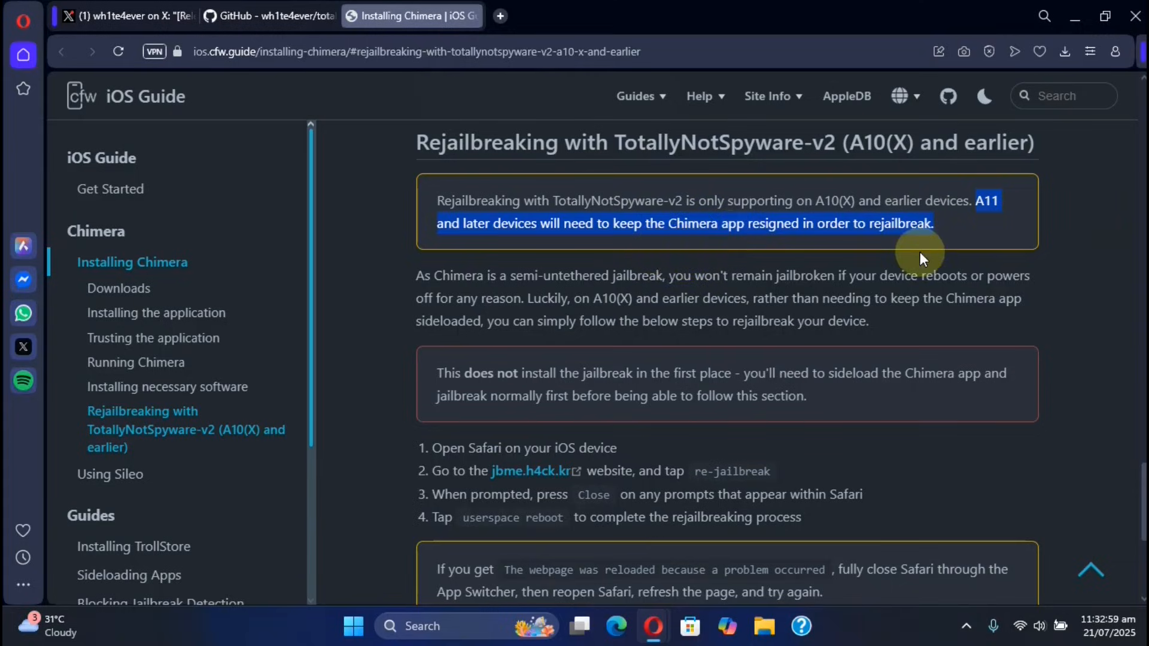
click(125, 15)
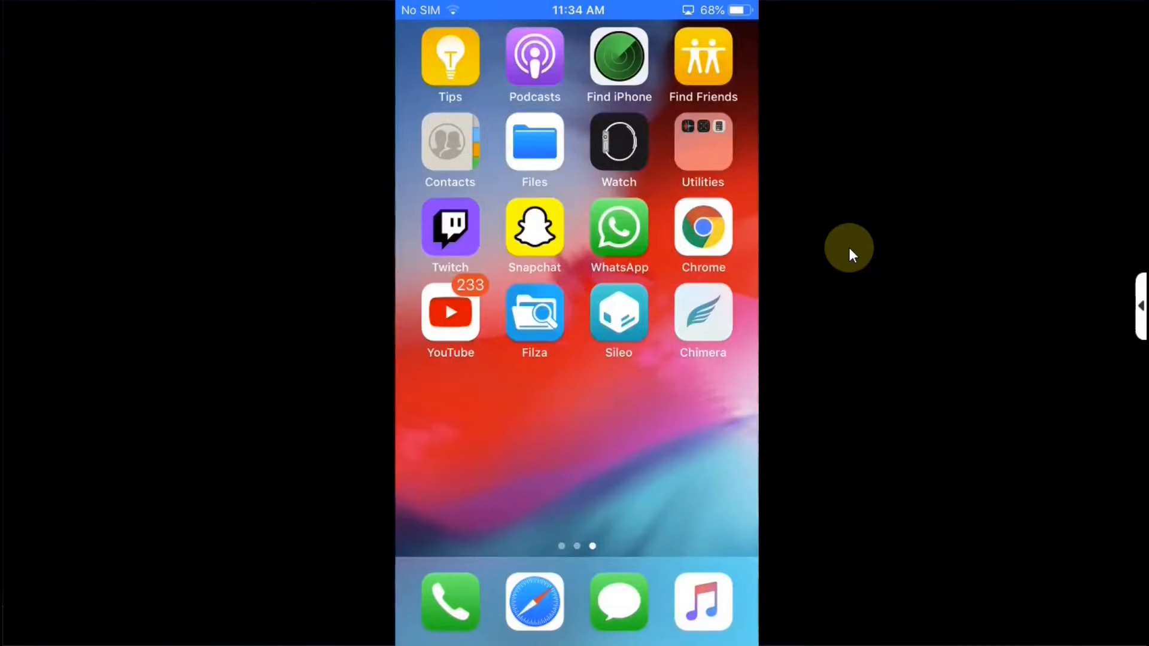
Step: Launch Sileo to see its Featured packages, then return to the home screen
click(702, 311)
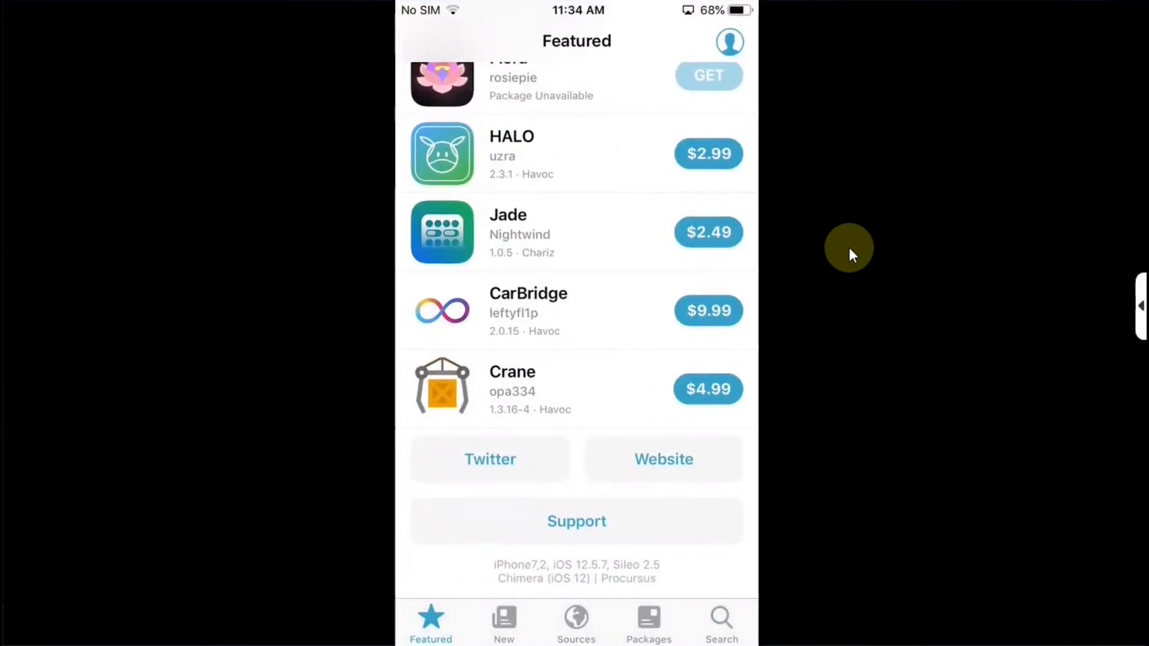
key(home)
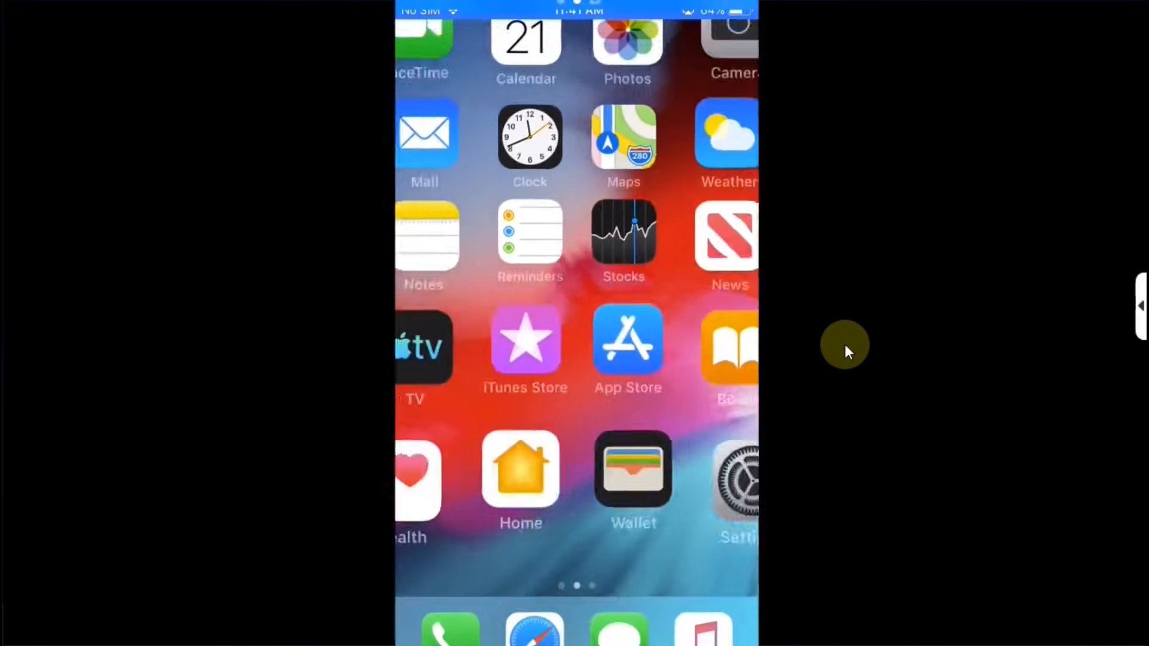
Step: Swipe to the second home screen page and launch Safari from the dock
scroll(left, 3)
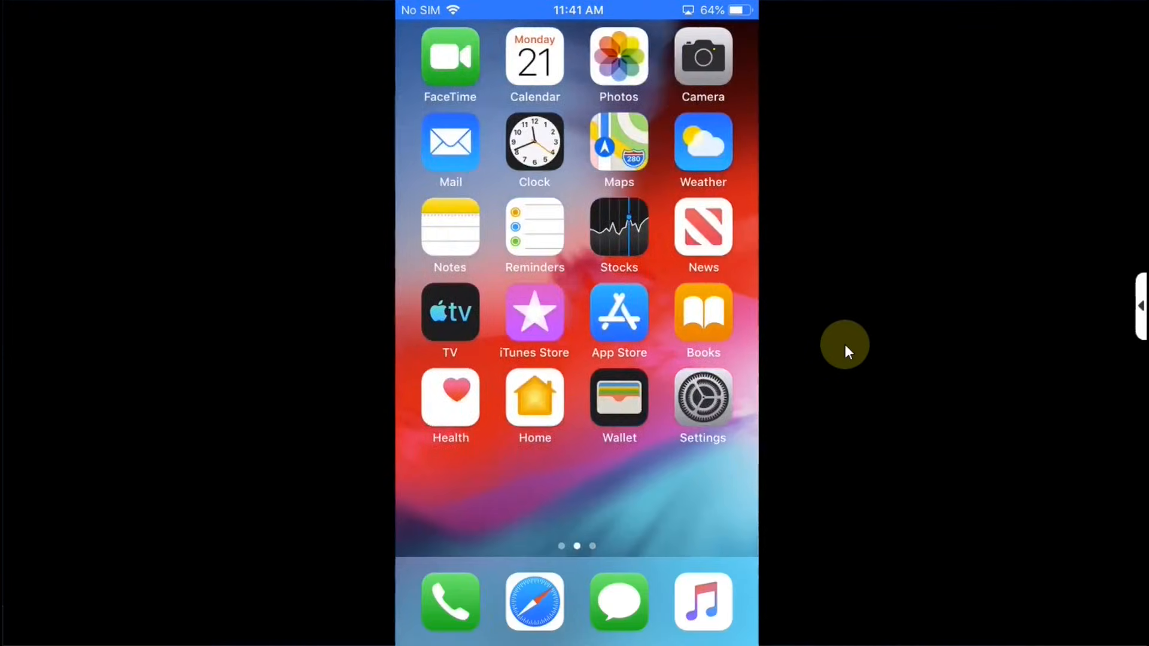
click(534, 602)
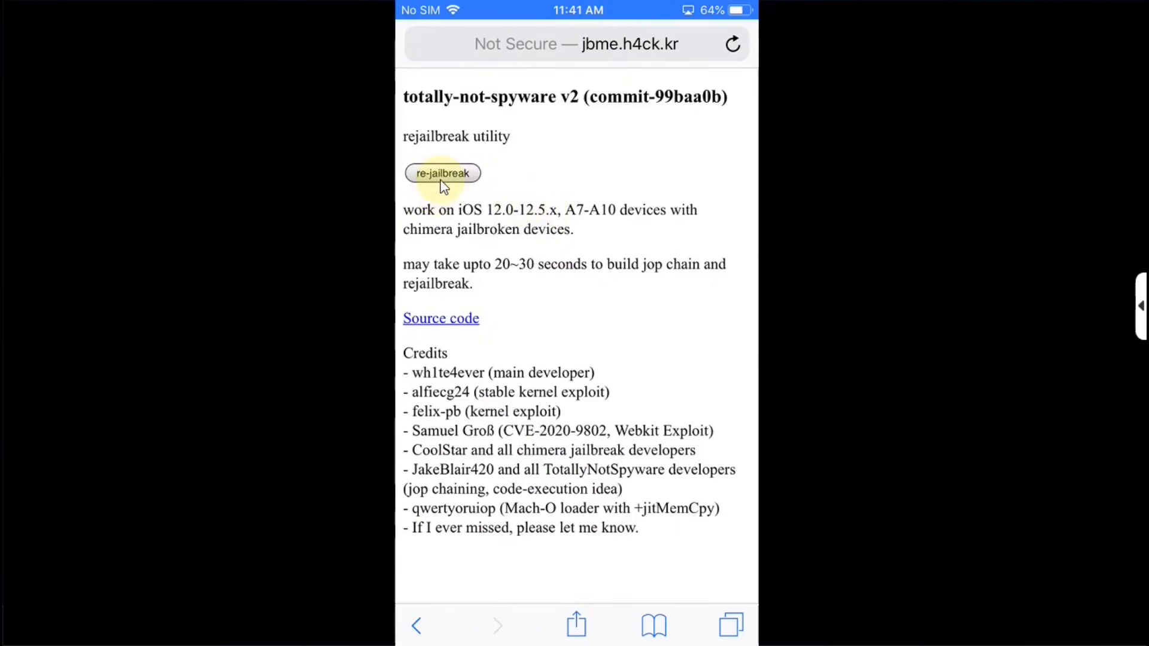
Step: Run the jbme.h4ck.kr re-jailbreak, dismiss the JOP chain alert, and choose a userspace reboot
click(441, 174)
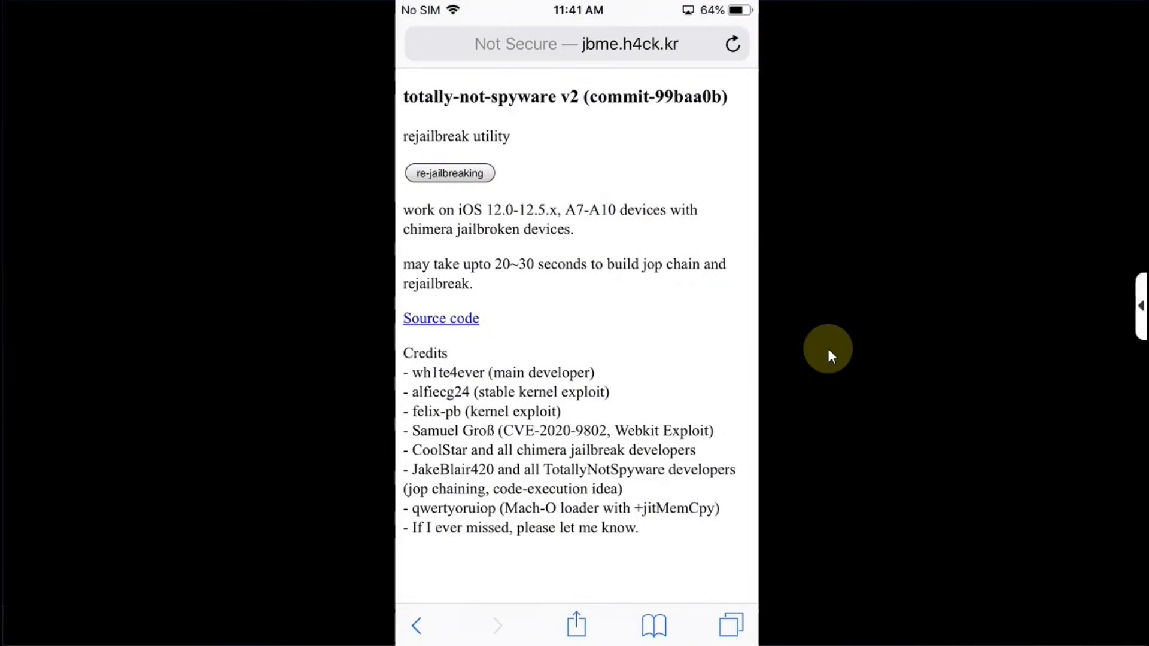
click(448, 173)
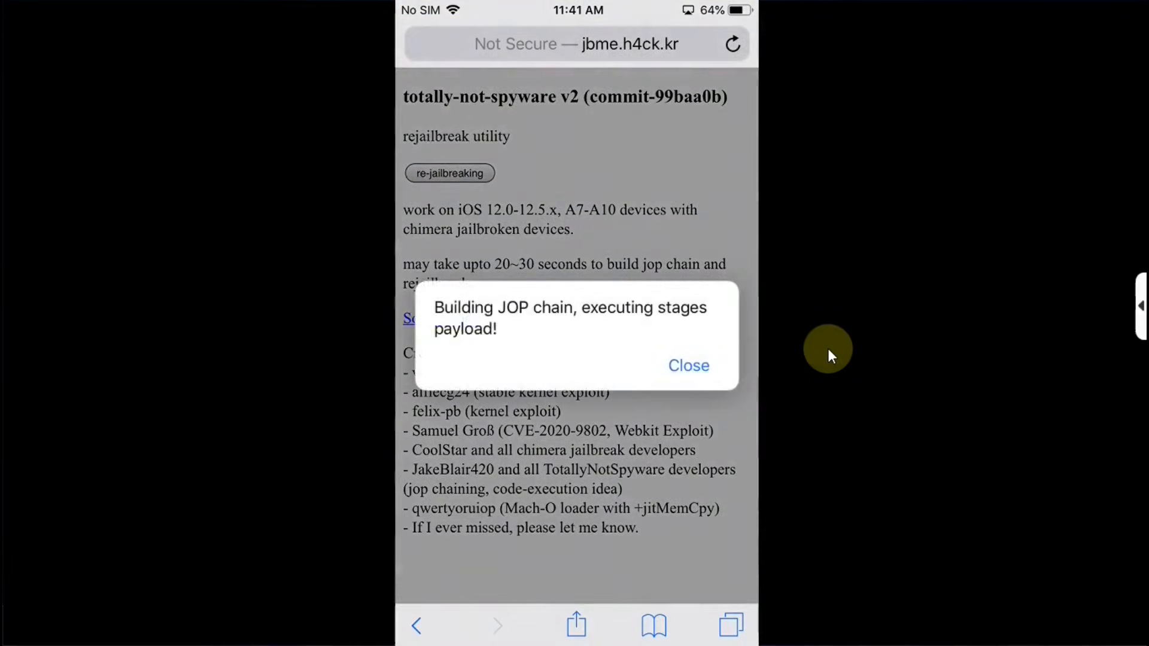
mouse_move(847, 373)
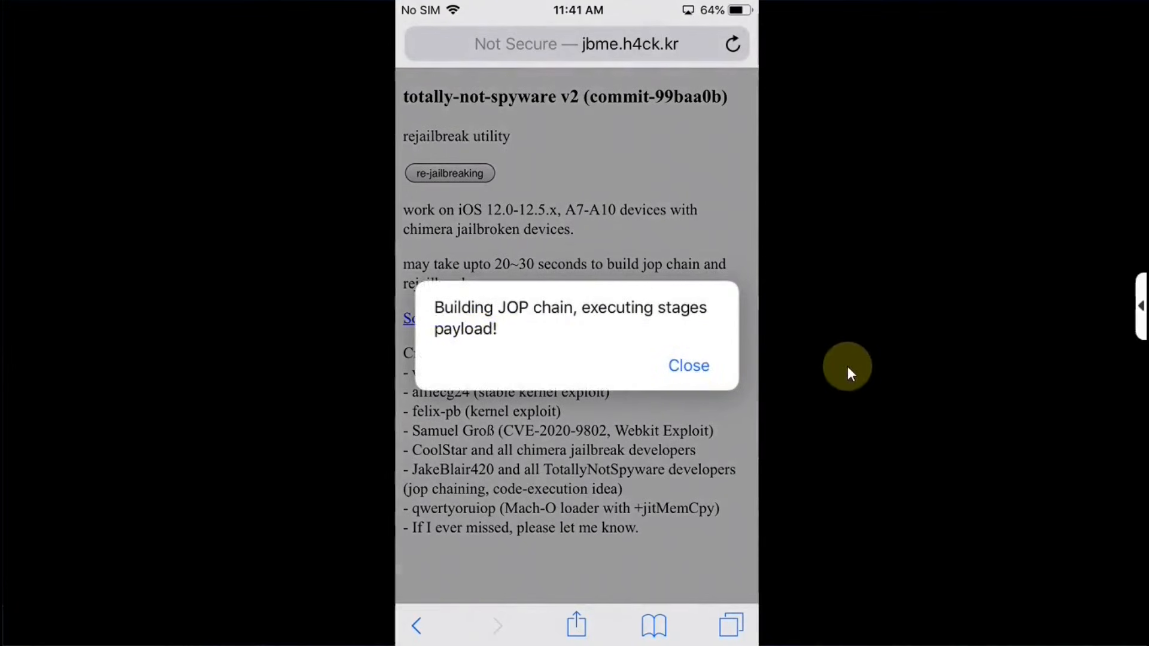
click(687, 366)
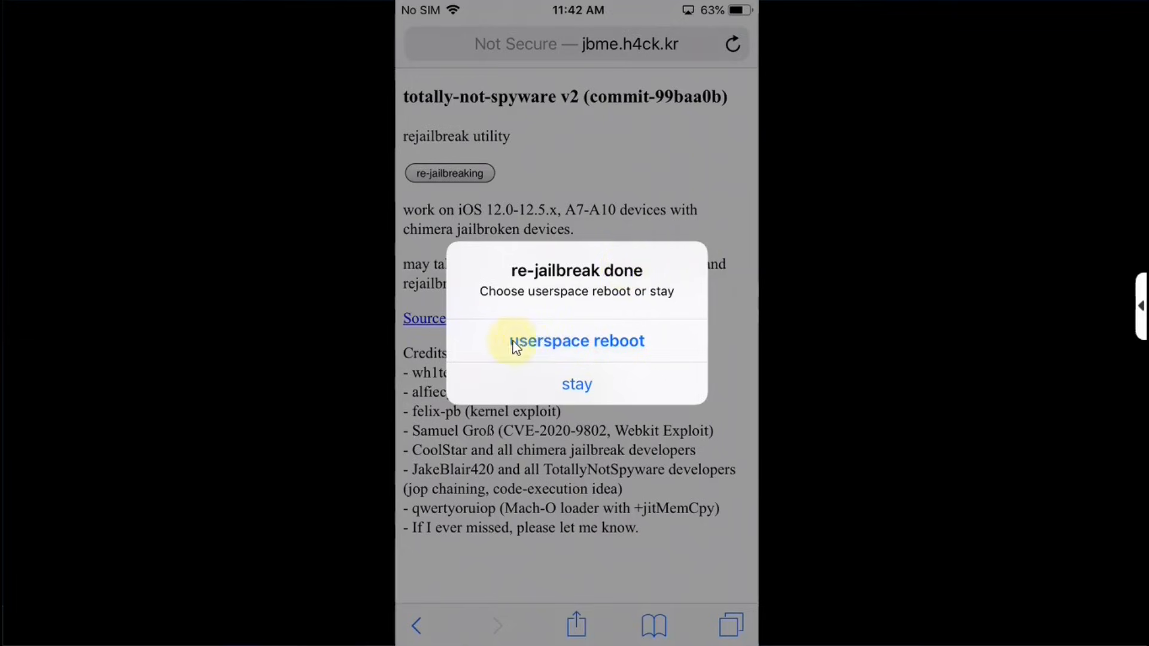
click(576, 340)
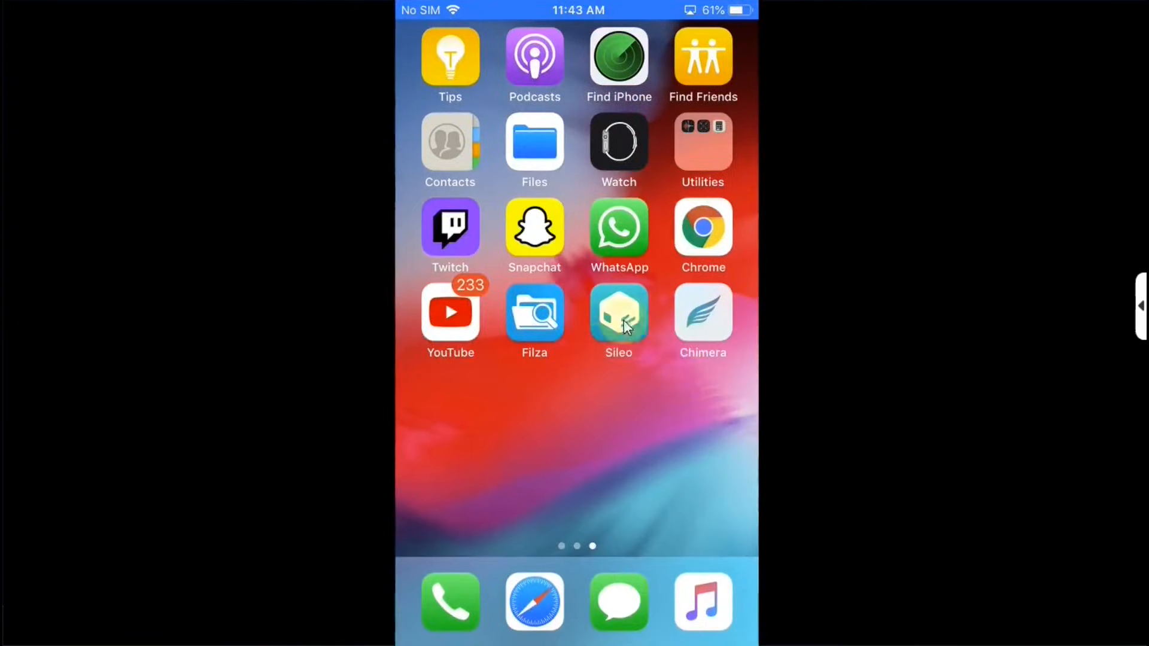
Step: Launch Sileo and view the device info line reading iOS 12.5.7, Sileo 2.5, Chimera
click(619, 312)
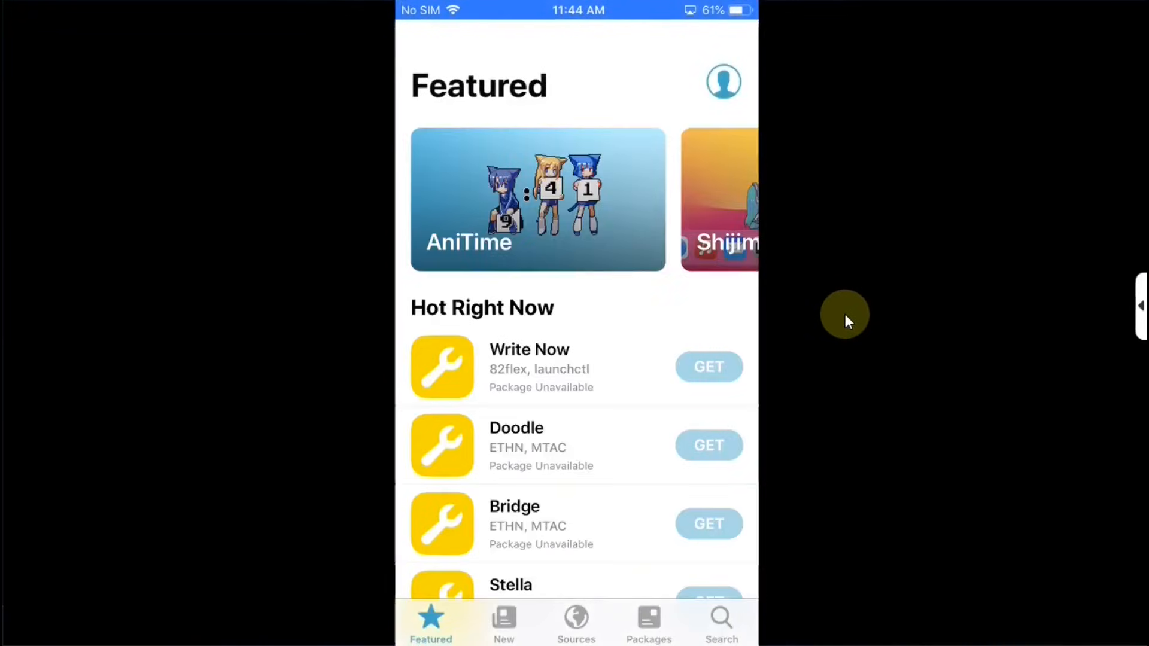
scroll(down, 3)
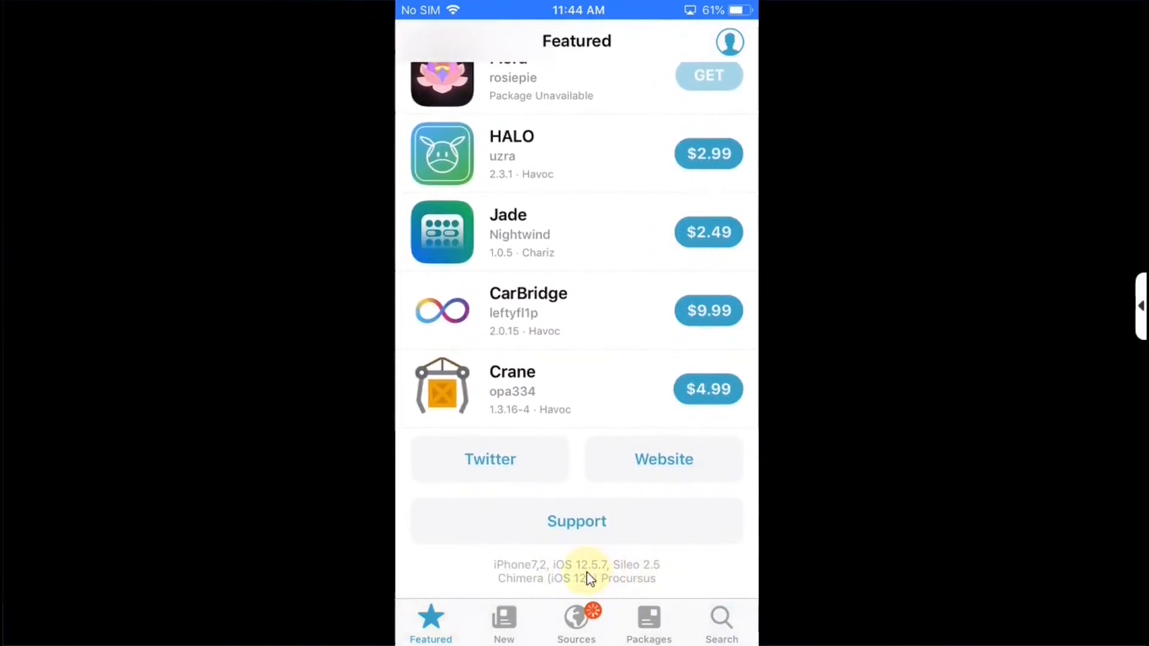
click(575, 618)
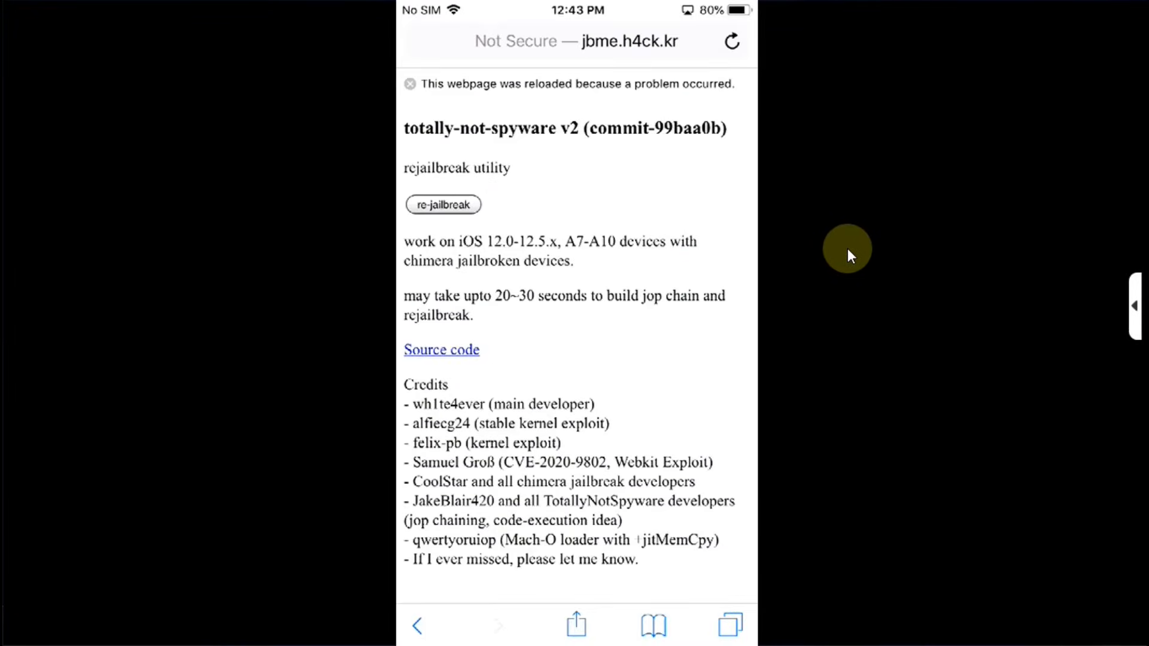
mouse_move(498, 96)
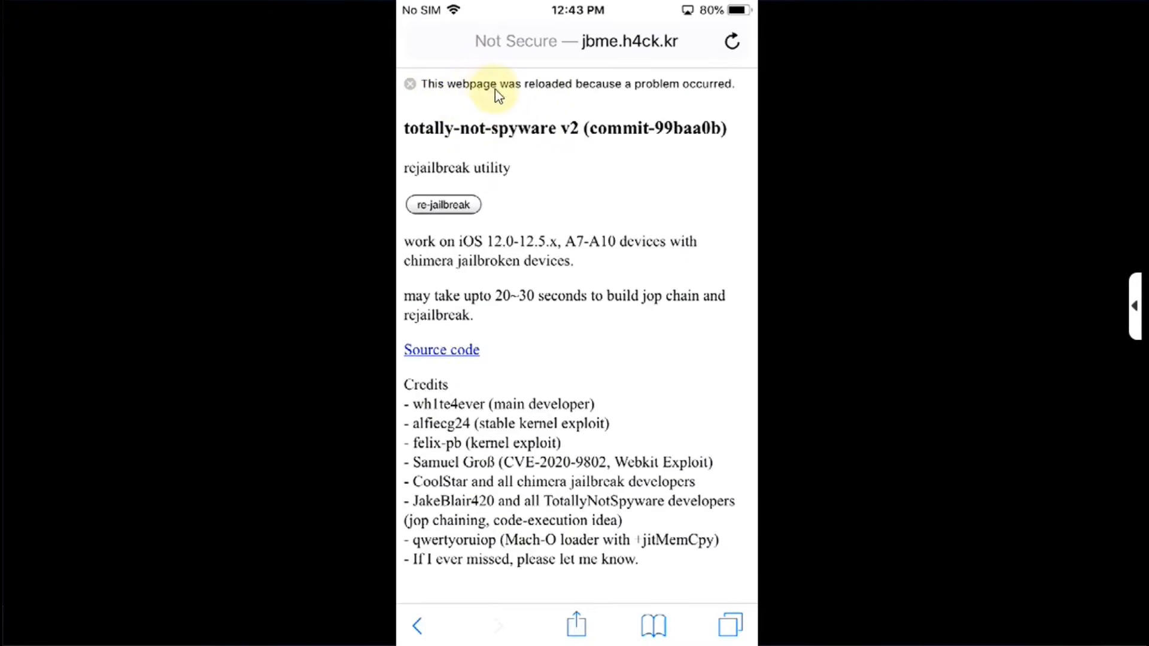
mouse_move(694, 97)
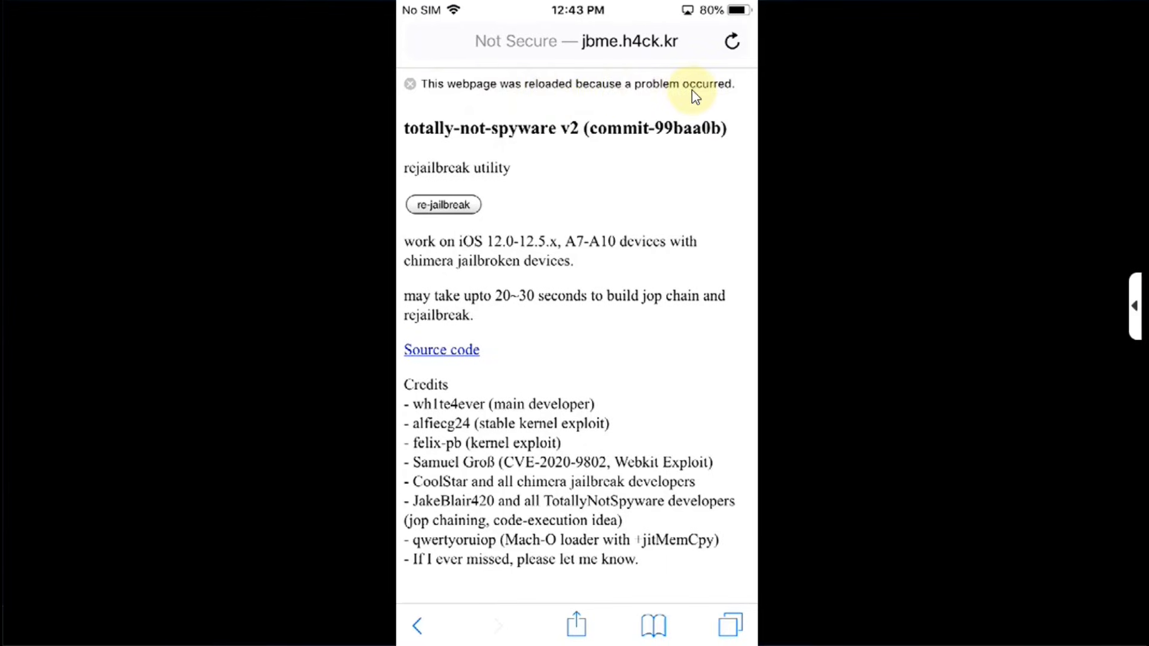
mouse_move(825, 243)
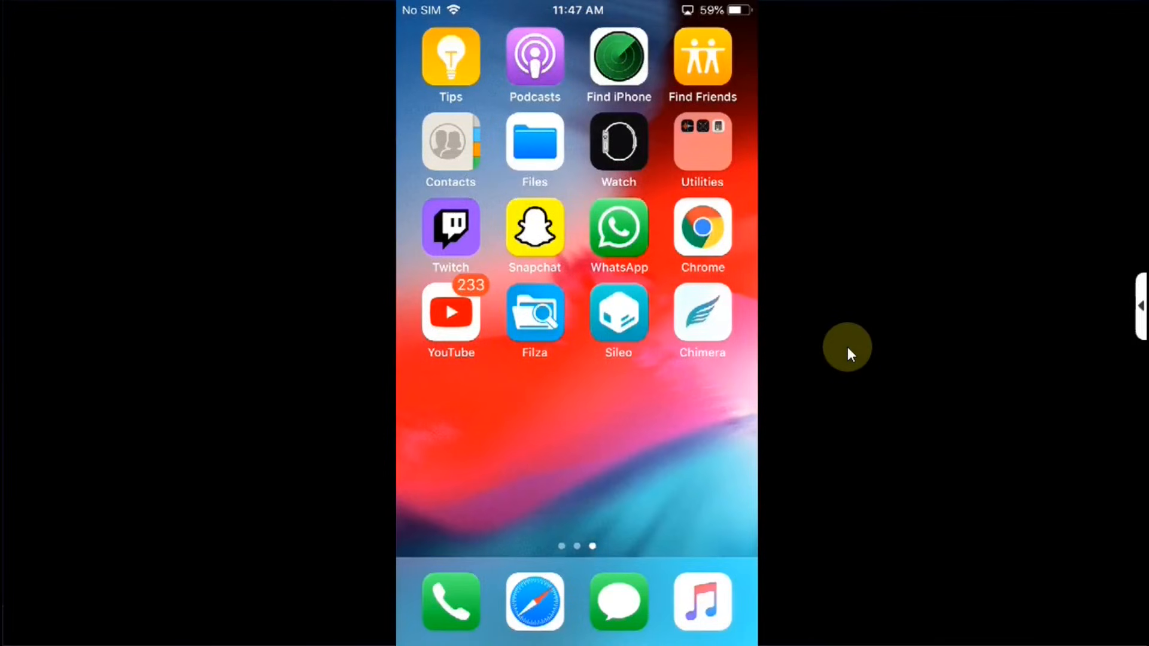
Step: Add the jbme.h4ck.kr page to the home screen as a Rejailbreak shortcut
click(534, 602)
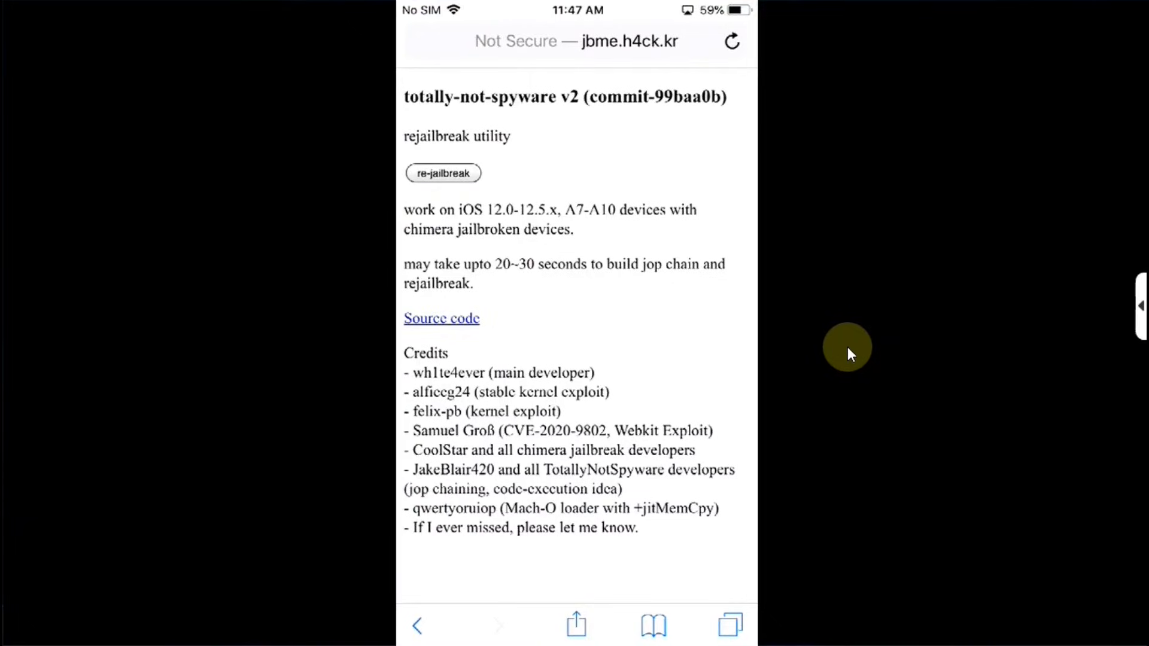
mouse_move(569, 625)
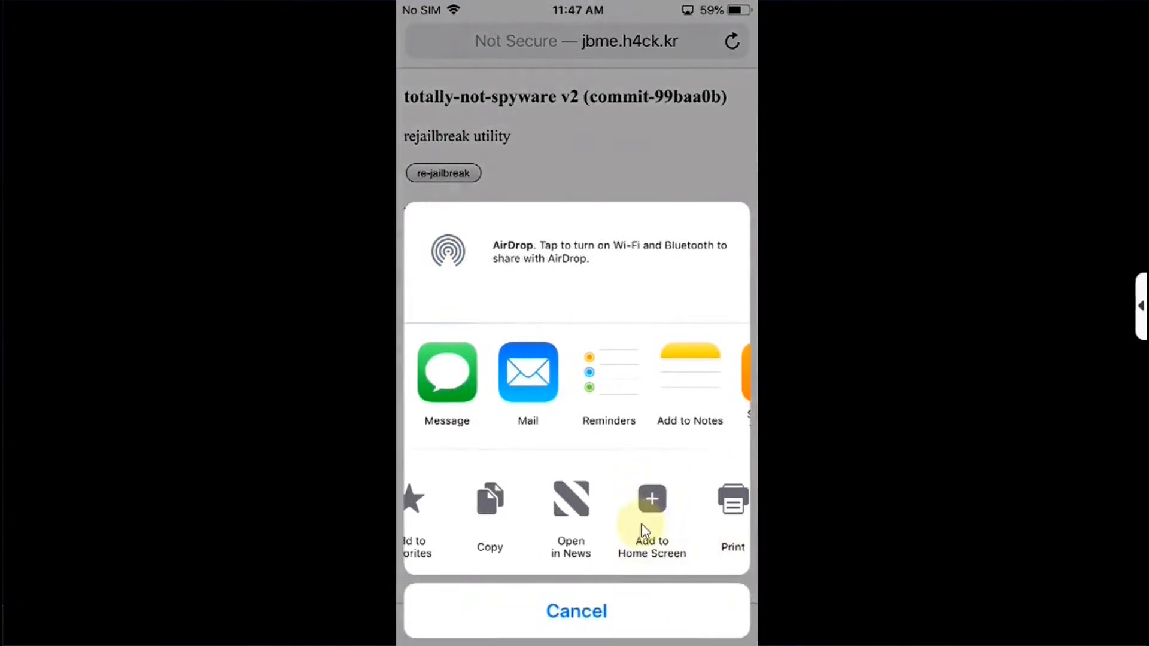
click(575, 610)
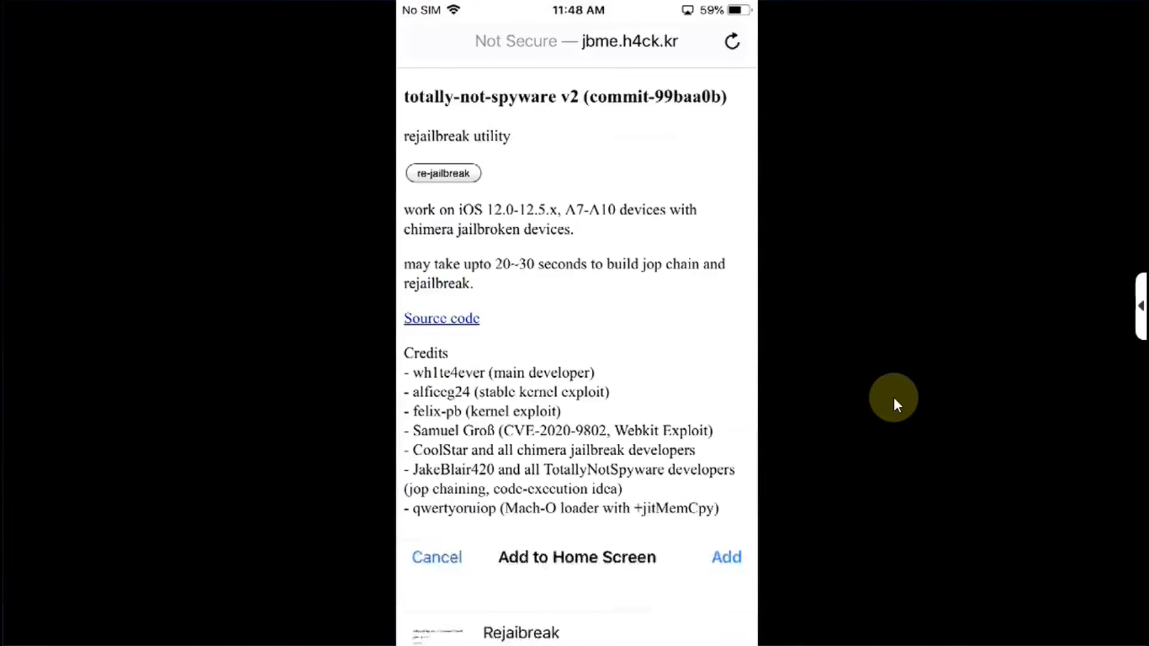
click(725, 556)
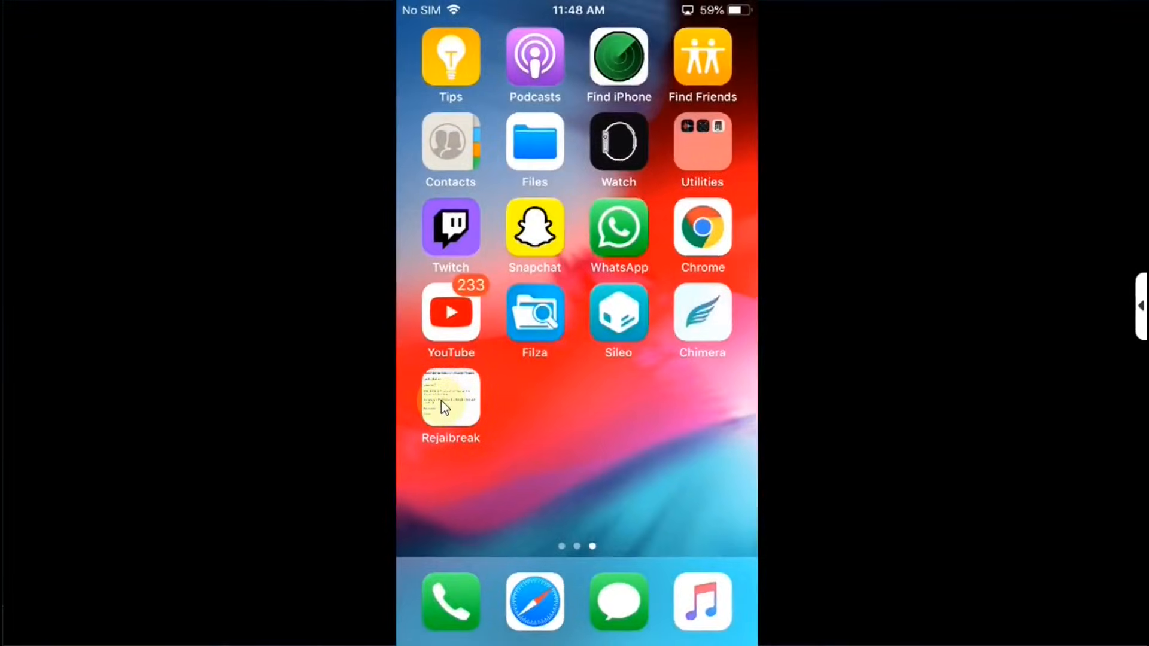
Step: Launch the Rejailbreak web clip to run the re-jailbreak, then reopen Sileo
click(450, 397)
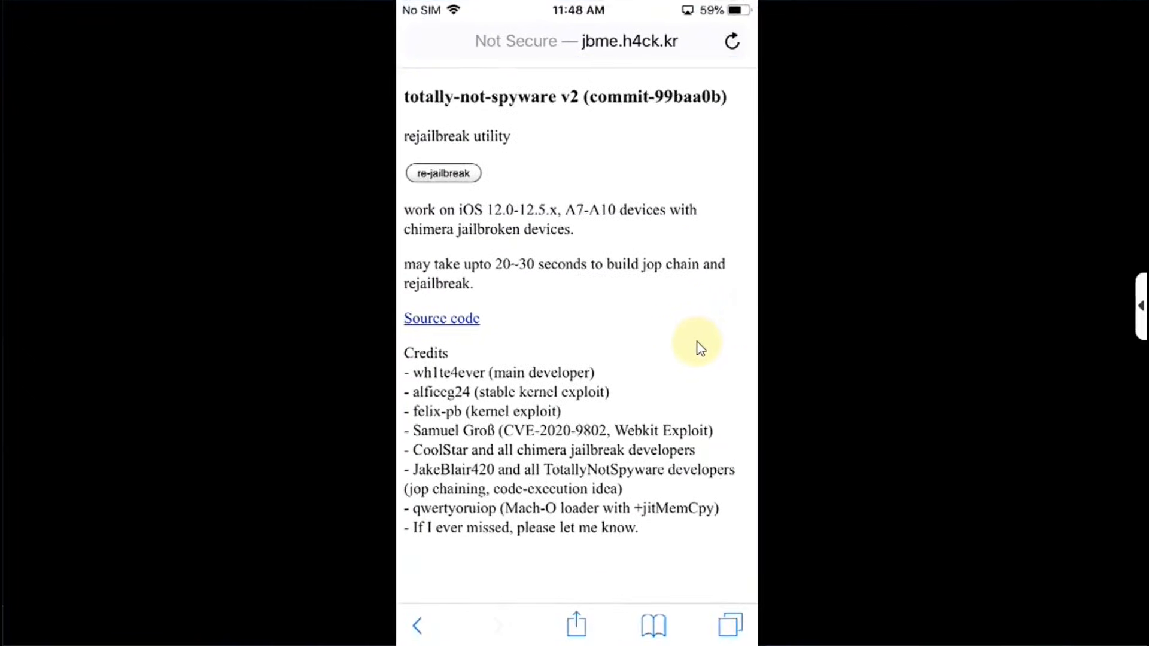
mouse_move(443, 172)
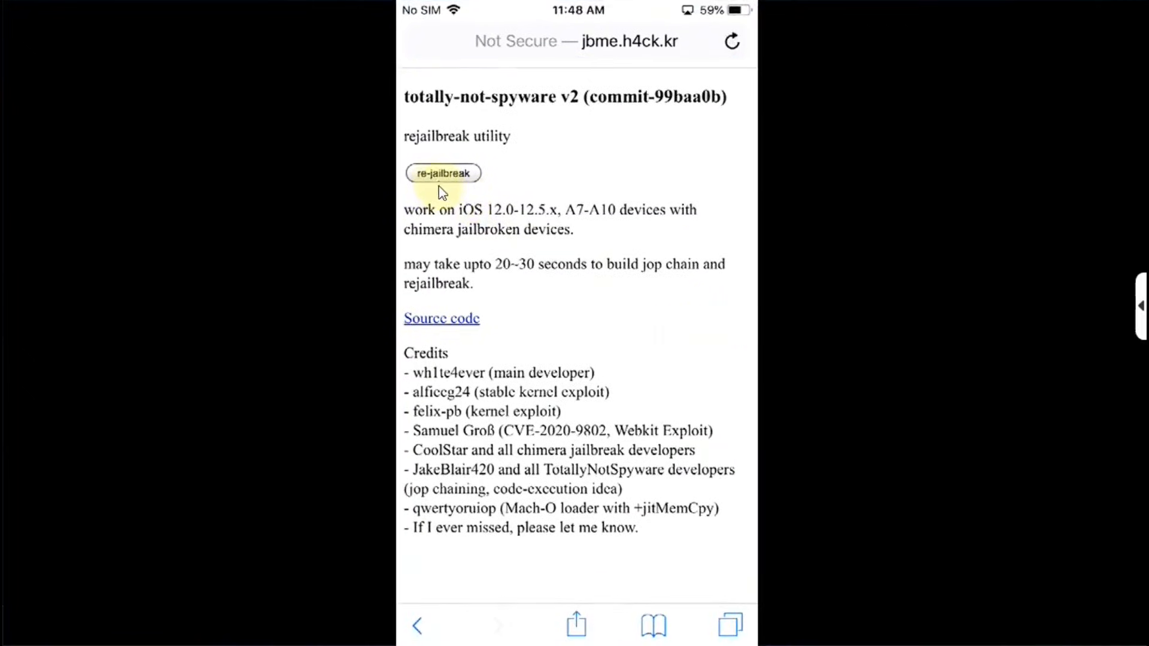
mouse_move(861, 297)
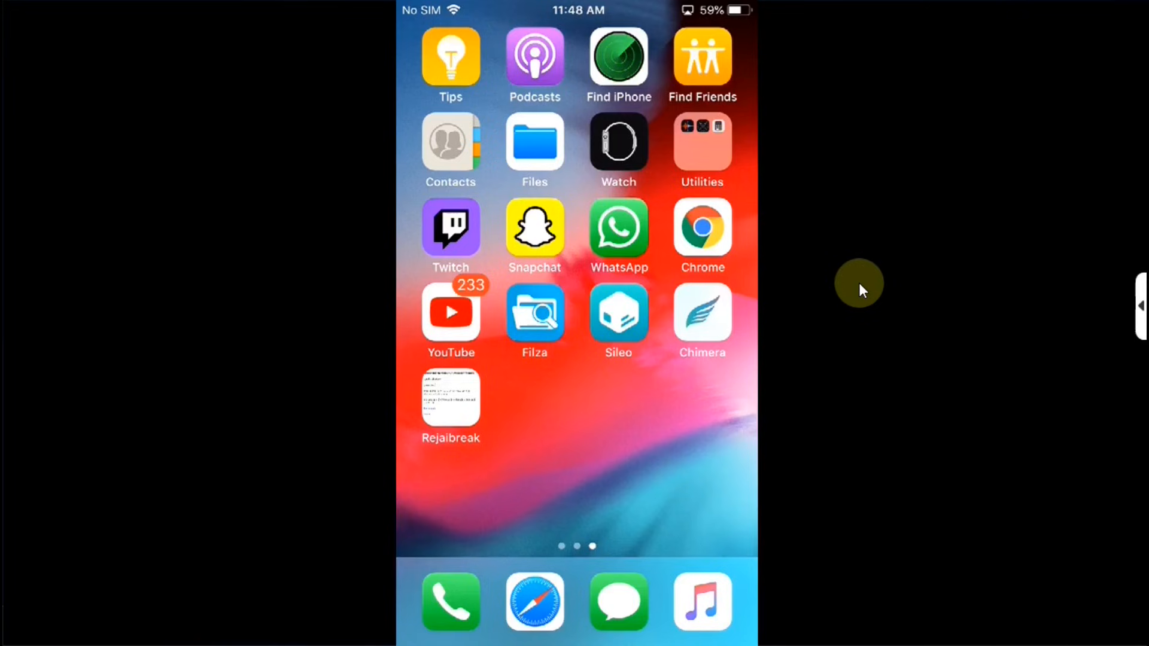
click(450, 311)
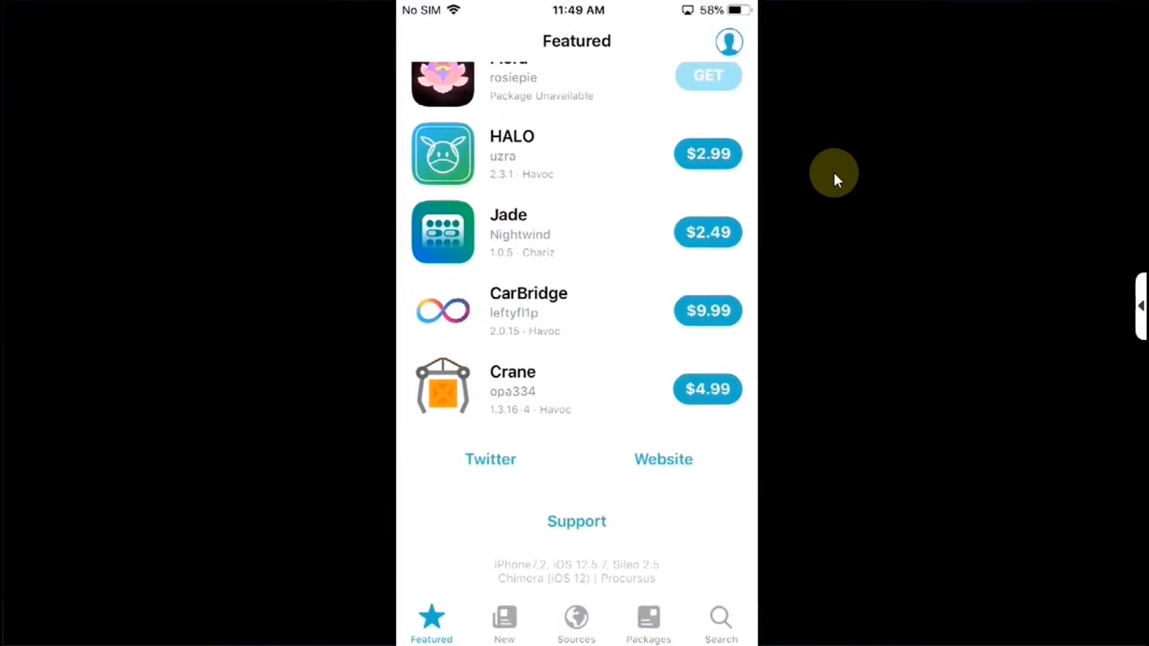
Step: Show Sileo's installed packages list (7-zip, AppData, AppStore++, apt, Axolotl)
click(647, 619)
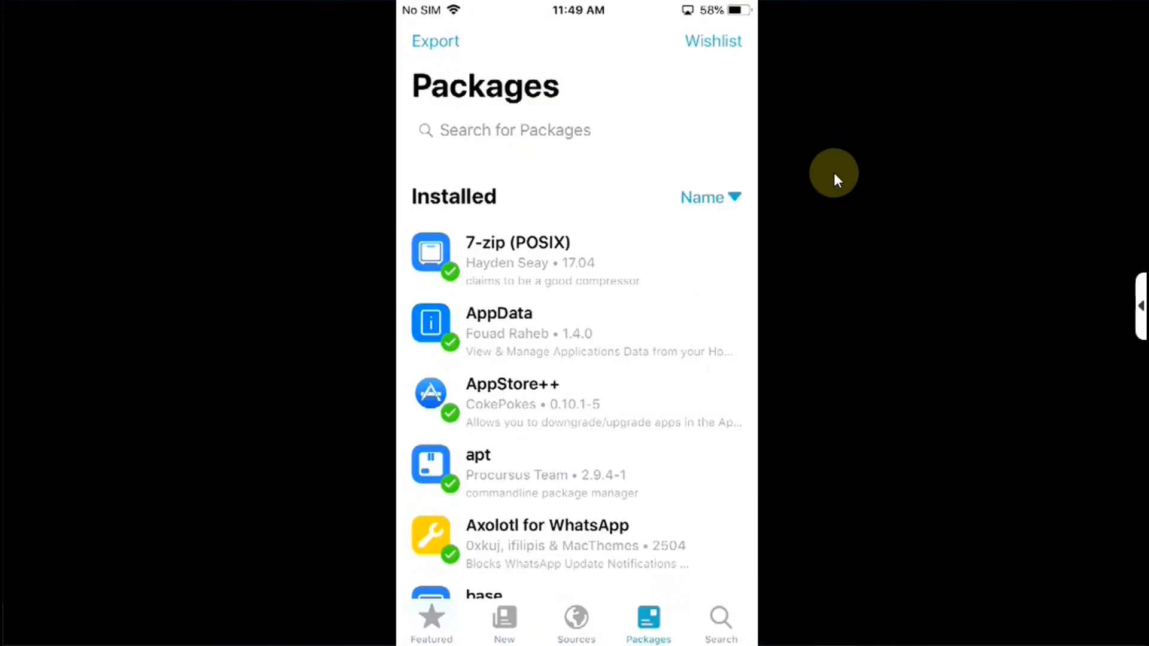